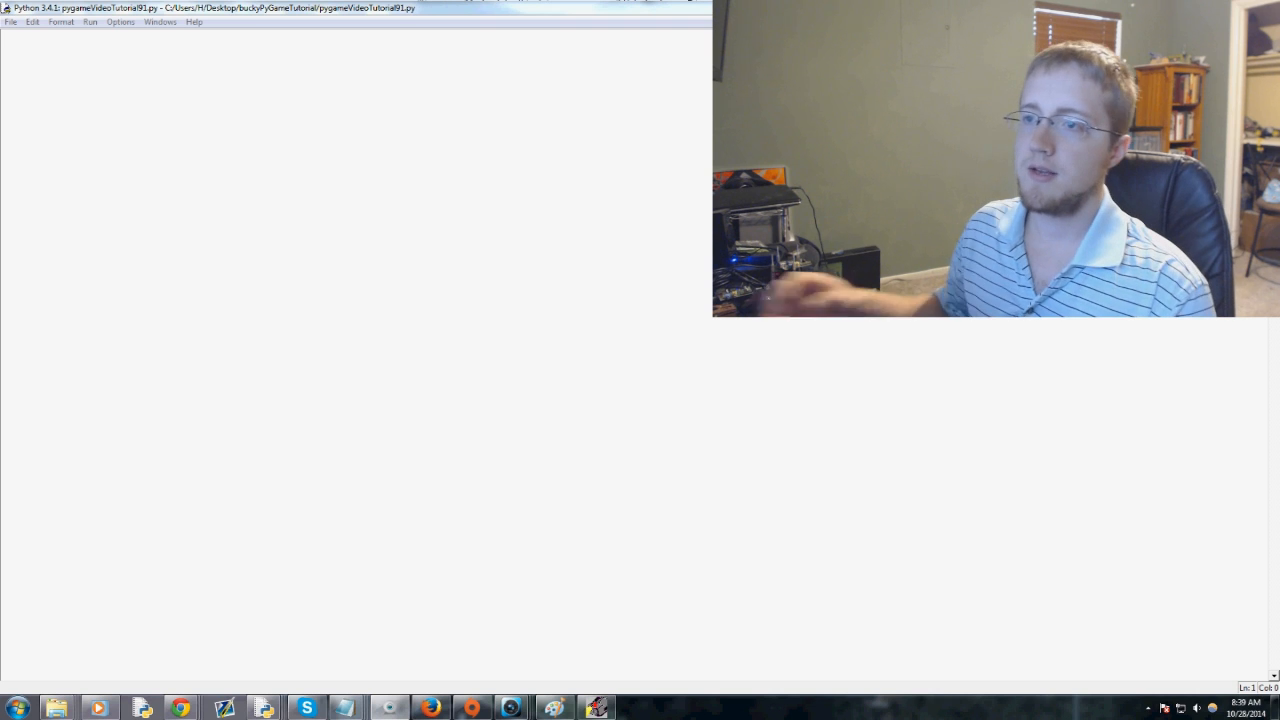
{"action": "mouse_move", "coordinate": [77, 137]}
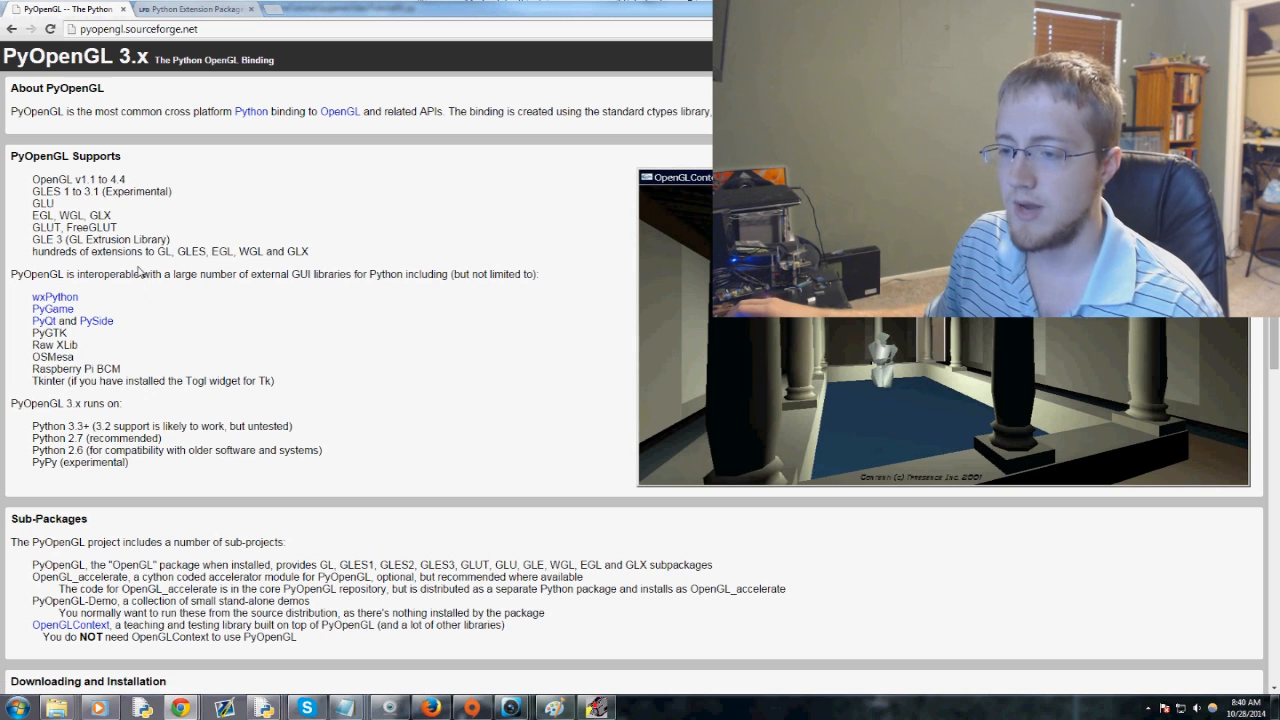
{"action": "mouse_move", "coordinate": [82, 423]}
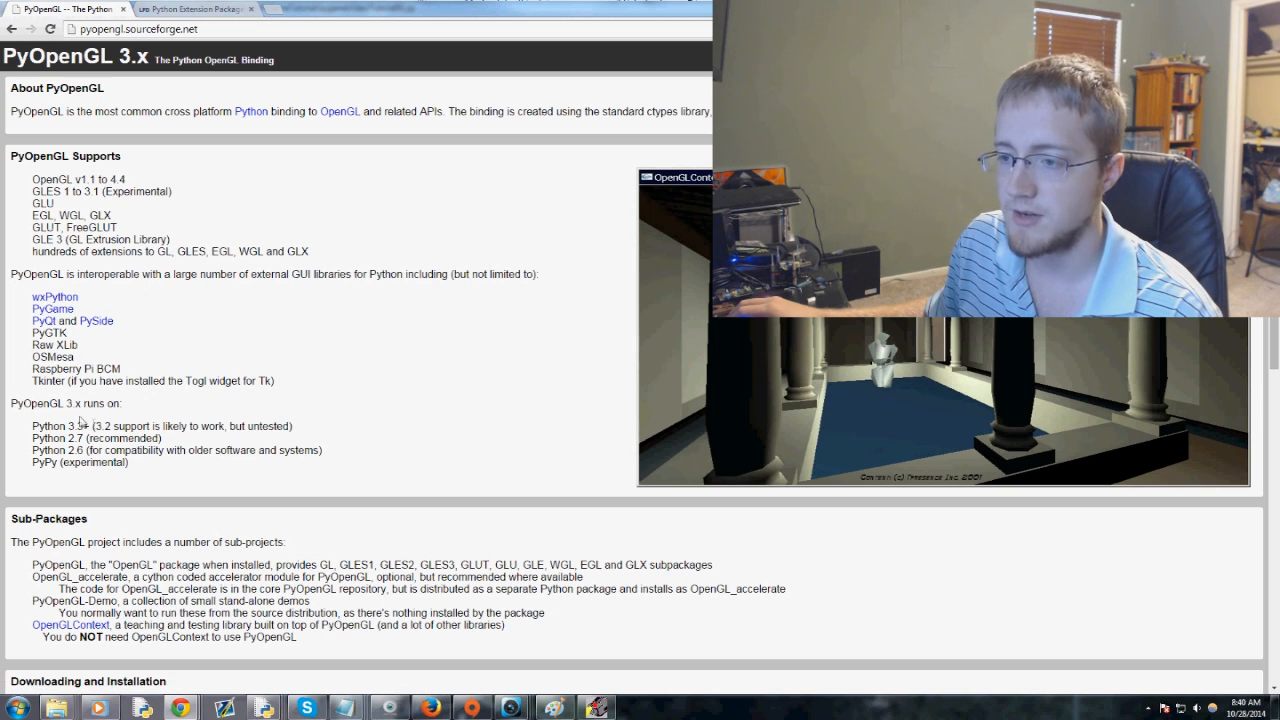
Scroll to Downloading and Installation and follow the PyOpenGL link to PyPI.
{"action": "double_click", "coordinate": [57, 426]}
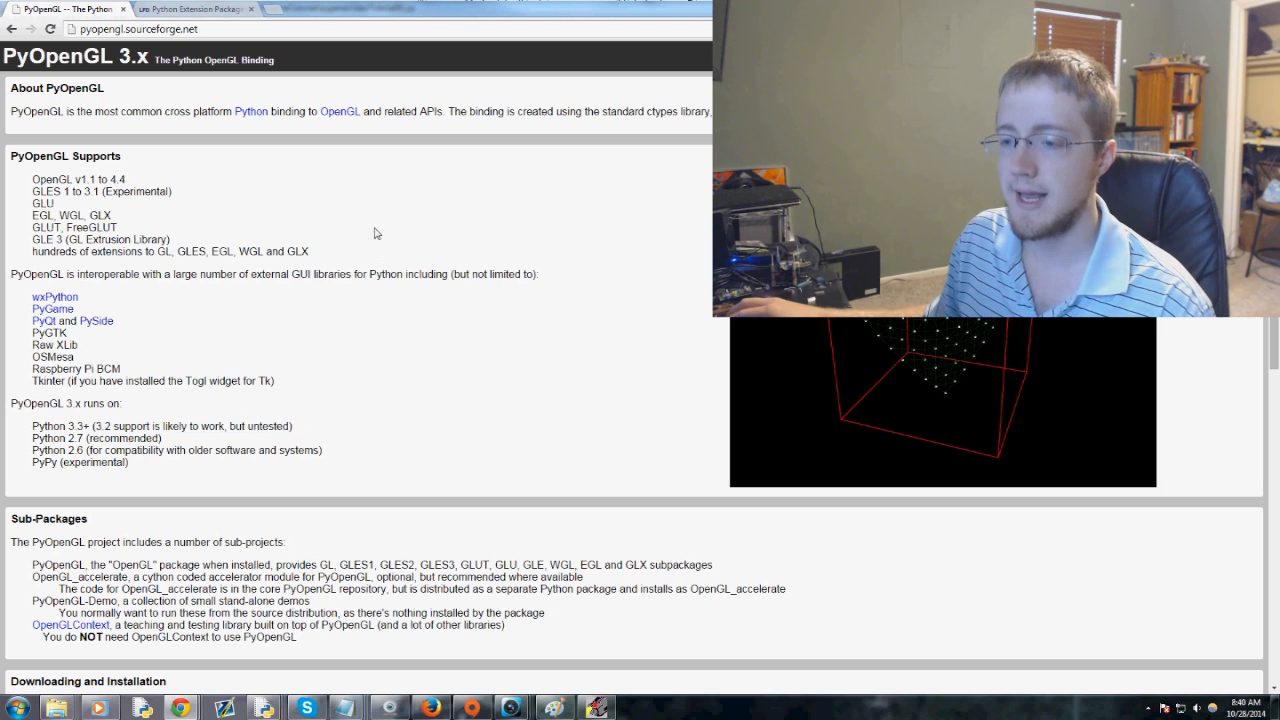
{"action": "scroll", "scroll_direction": "down", "scroll_amount": 3}
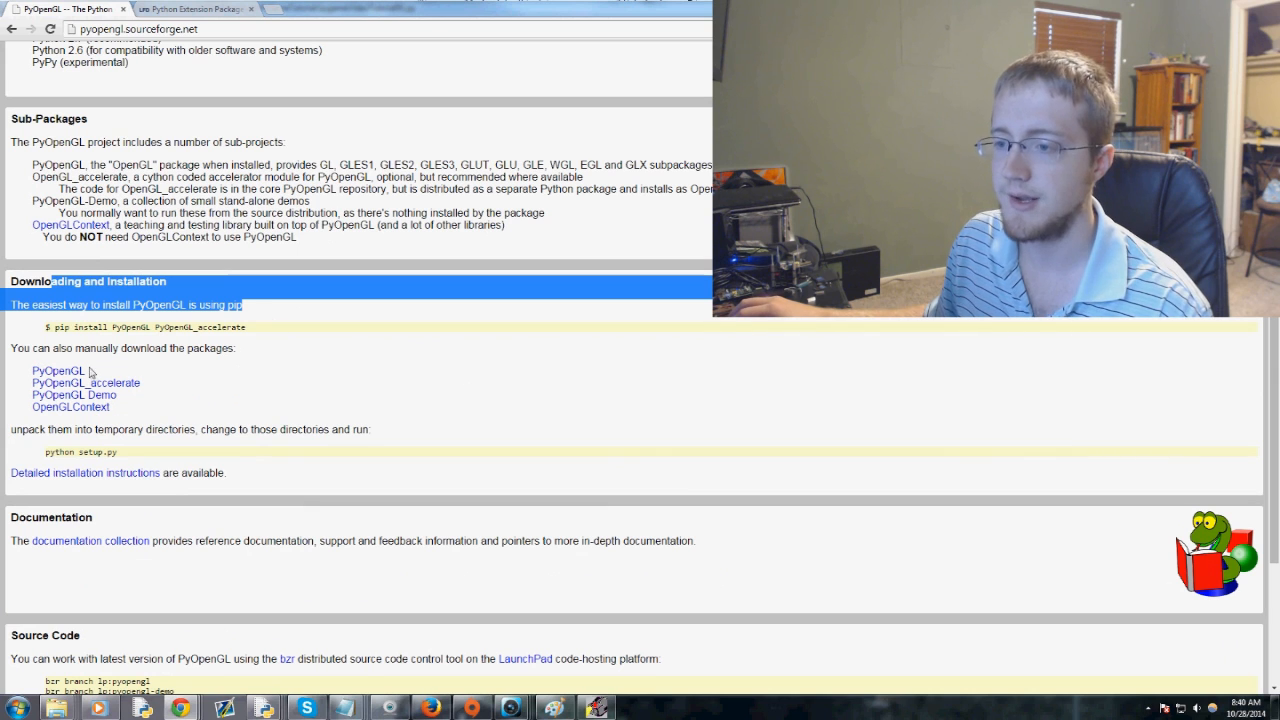
{"action": "mouse_move", "coordinate": [58, 371]}
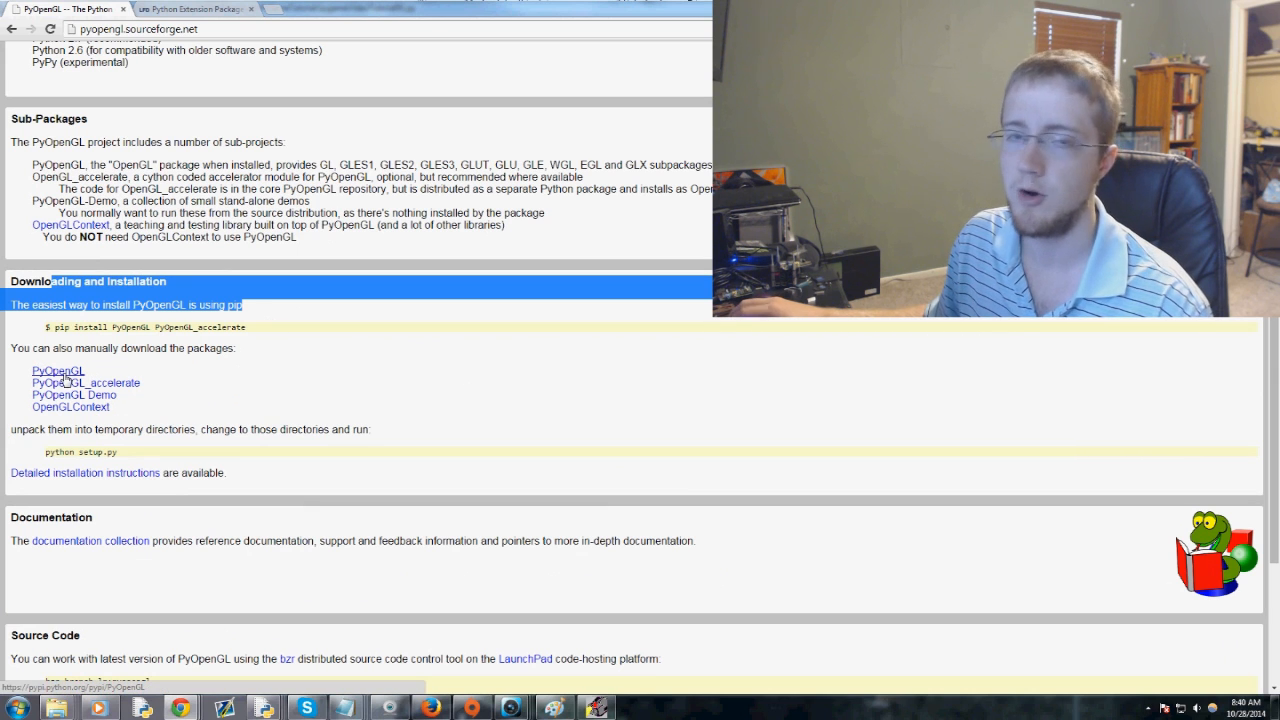
{"action": "left_click", "coordinate": [57, 371]}
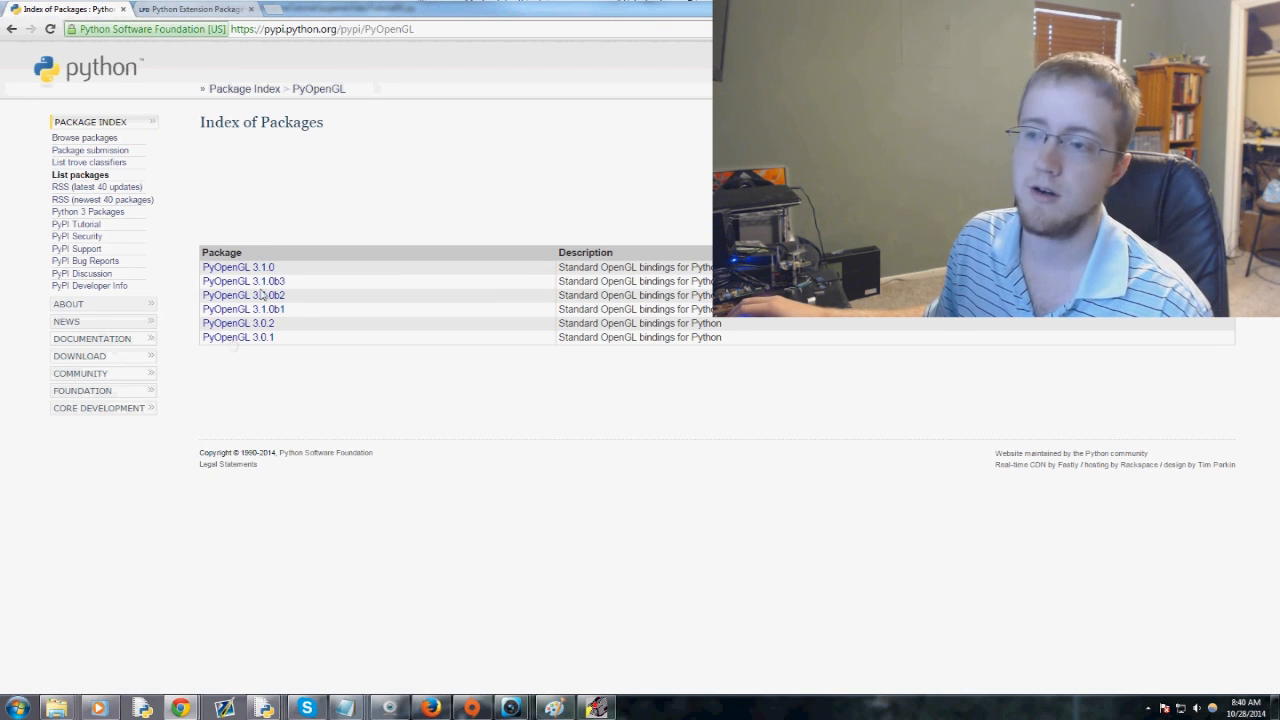
{"action": "mouse_move", "coordinate": [293, 336]}
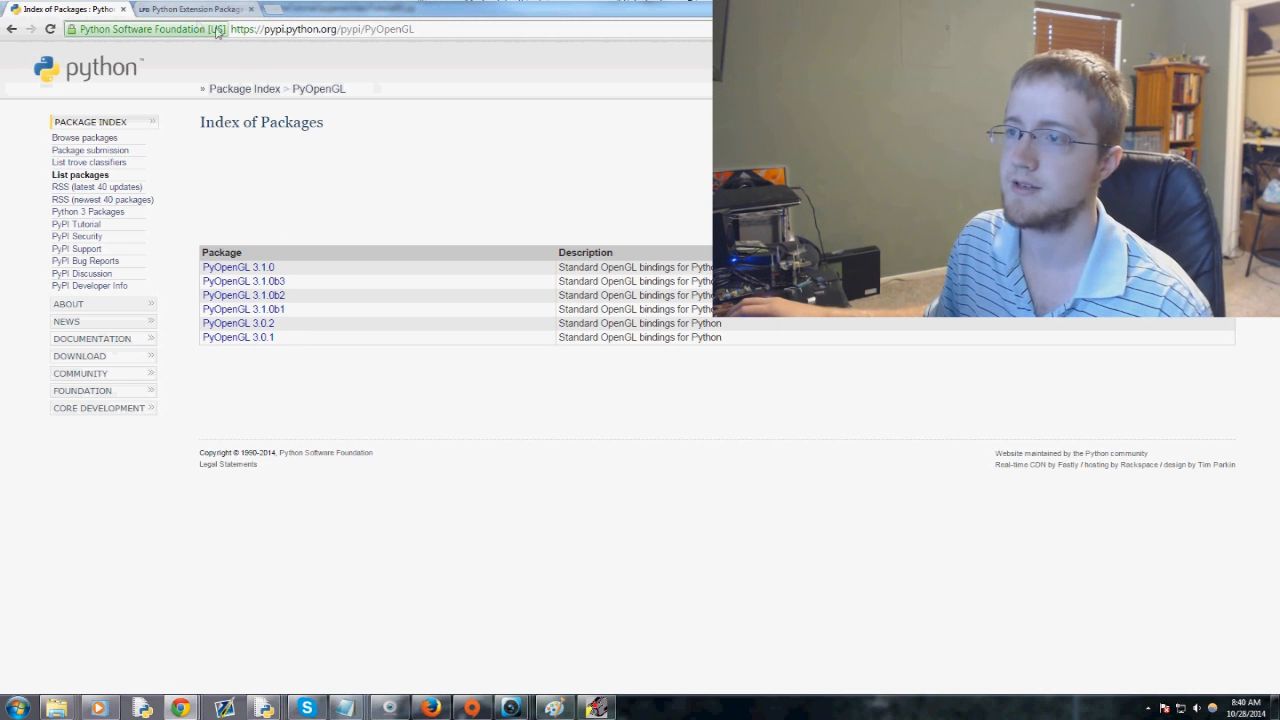
View the PyOpenGL Windows installers on the Python Extension Packages tab.
{"action": "left_click", "coordinate": [192, 9]}
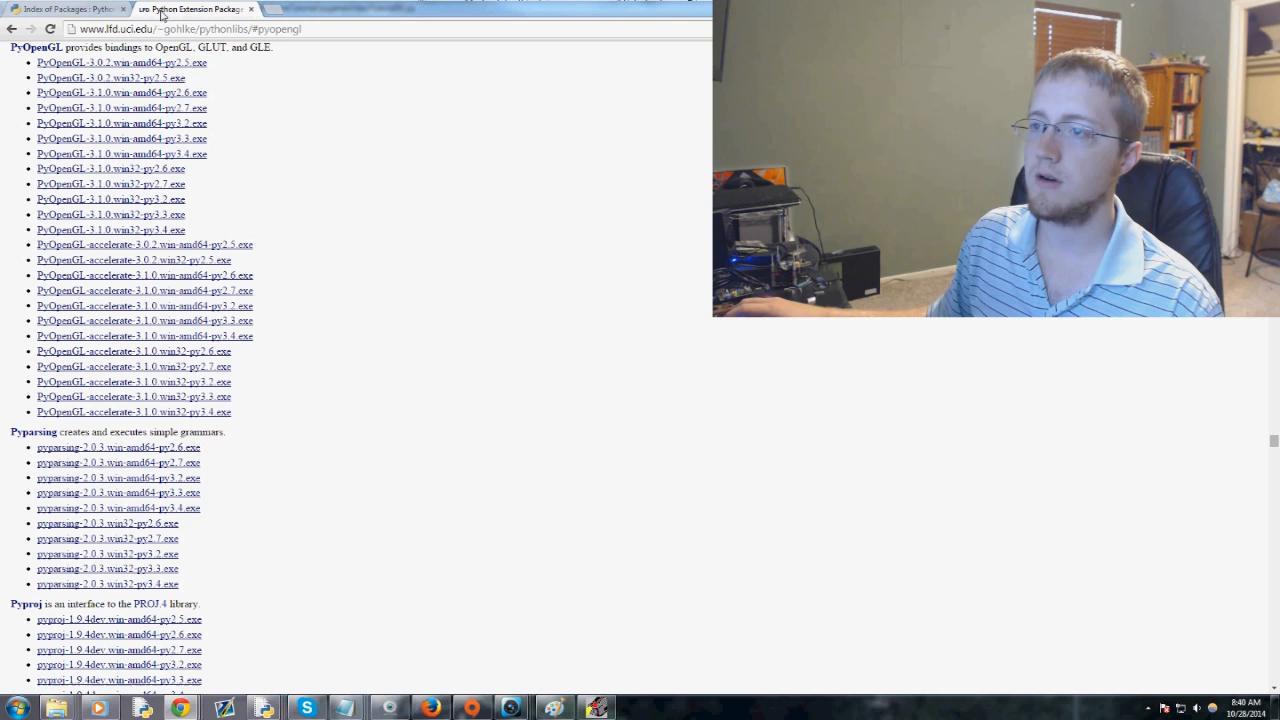
{"action": "left_click", "coordinate": [190, 28]}
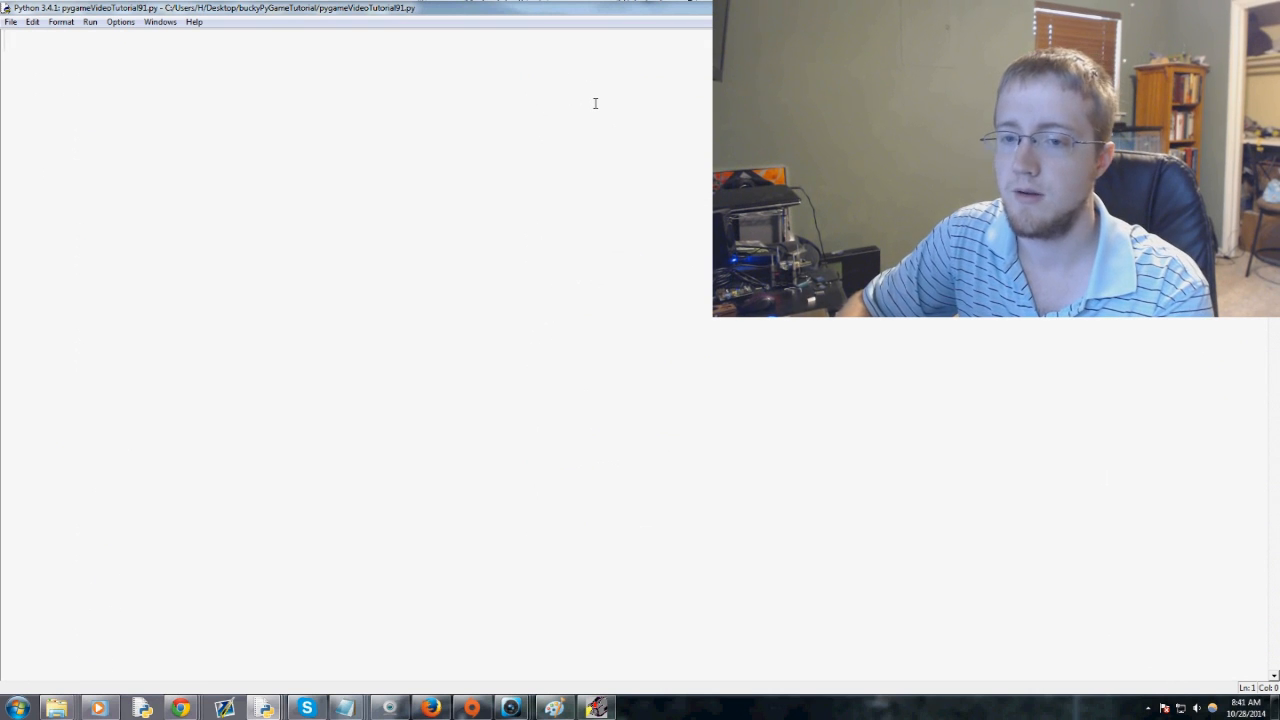
Type 'from OpenGL.GL import *' on the script's first line.
{"action": "type", "text": "from O"}
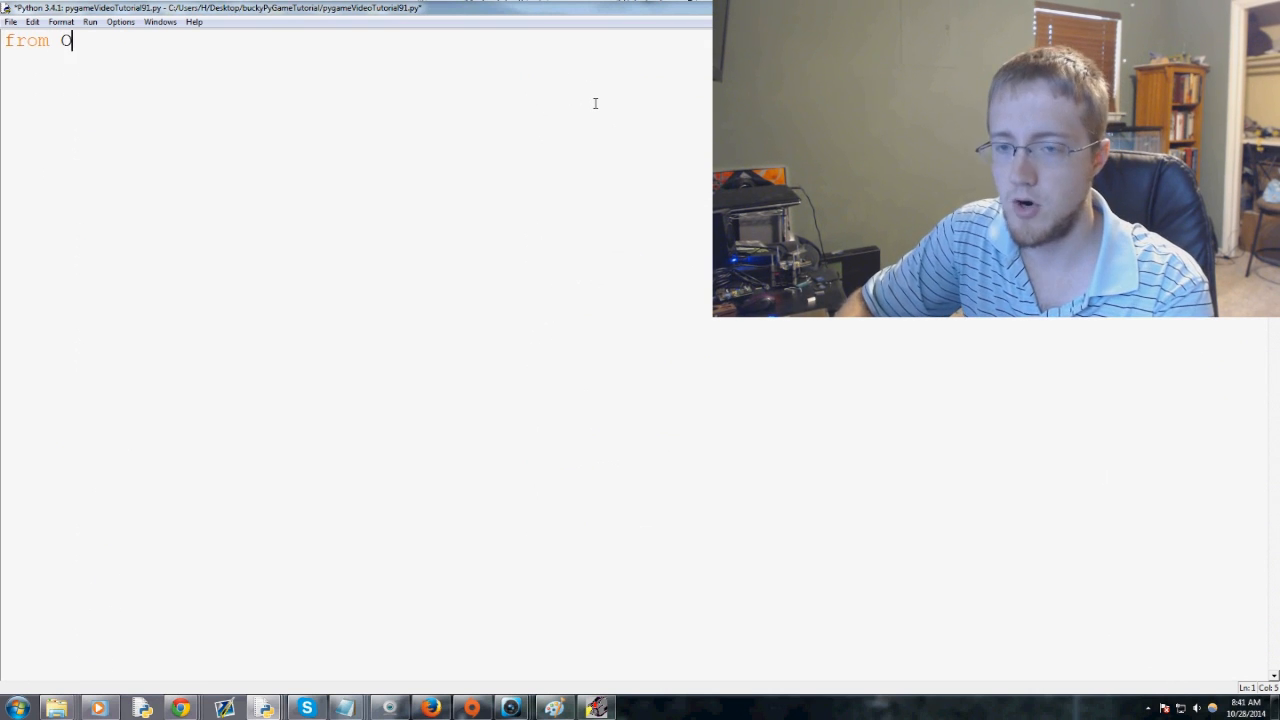
{"action": "type", "text": "penGL.G"}
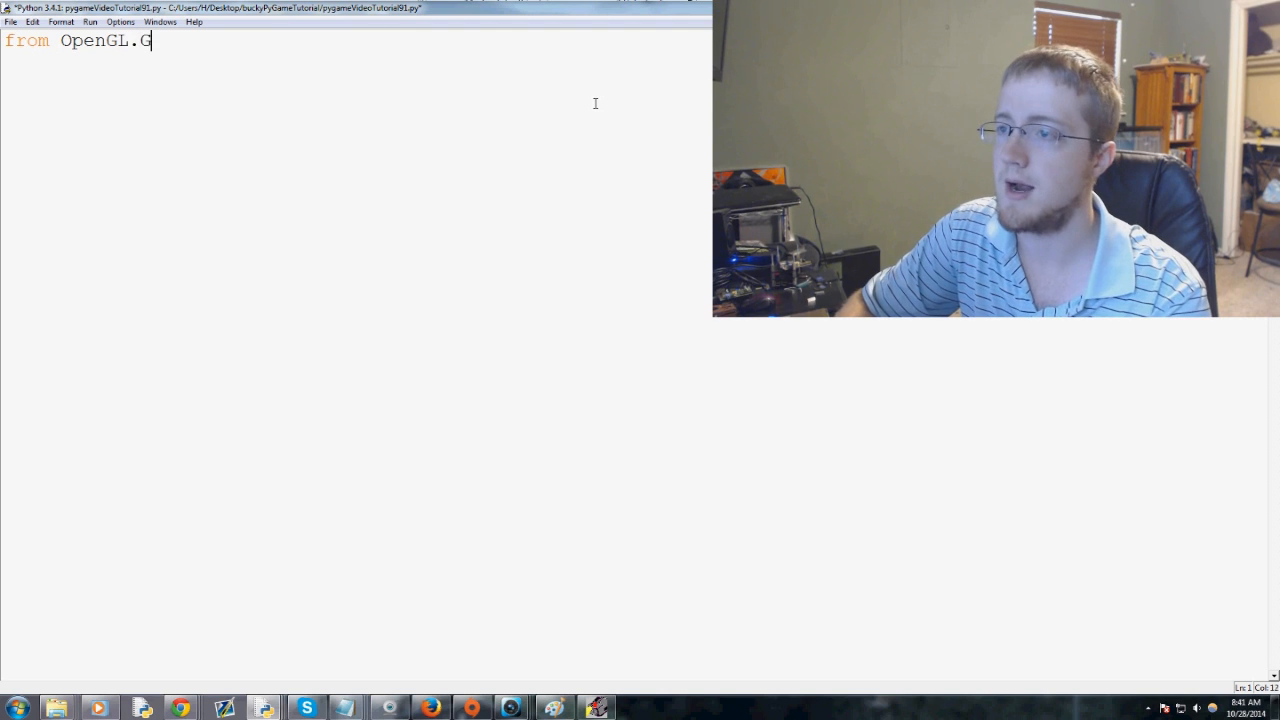
{"action": "type", "text": "L import"}
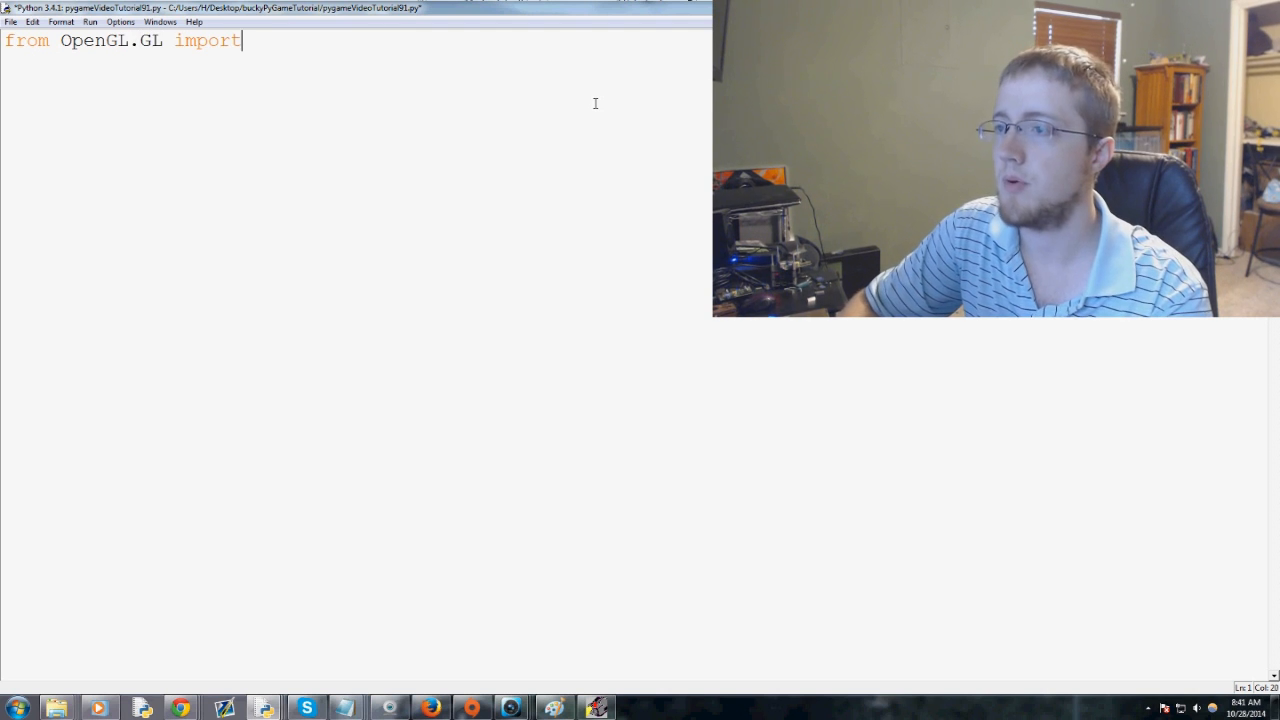
{"action": "type", "text": "*"}
{"action": "type", "text": "import p"}
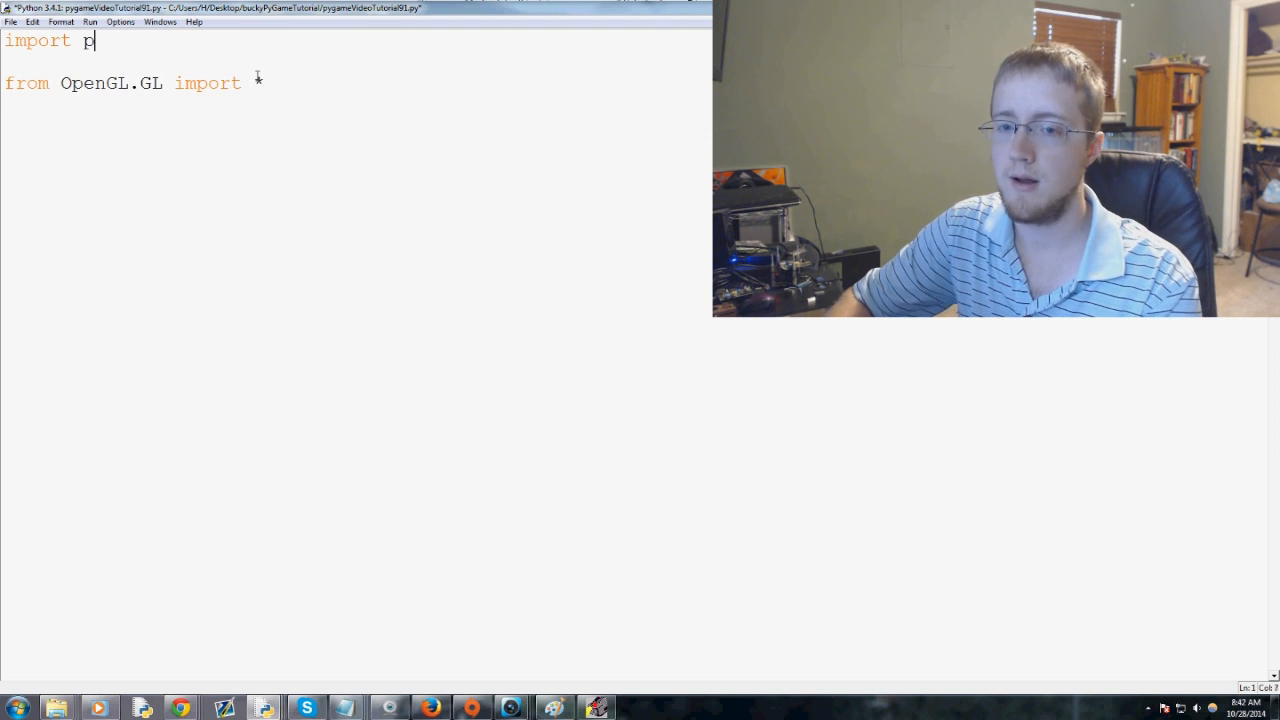
Add 'import pygame' and 'from pygame.locals import *' at the top.
{"action": "type", "text": "ygame"}
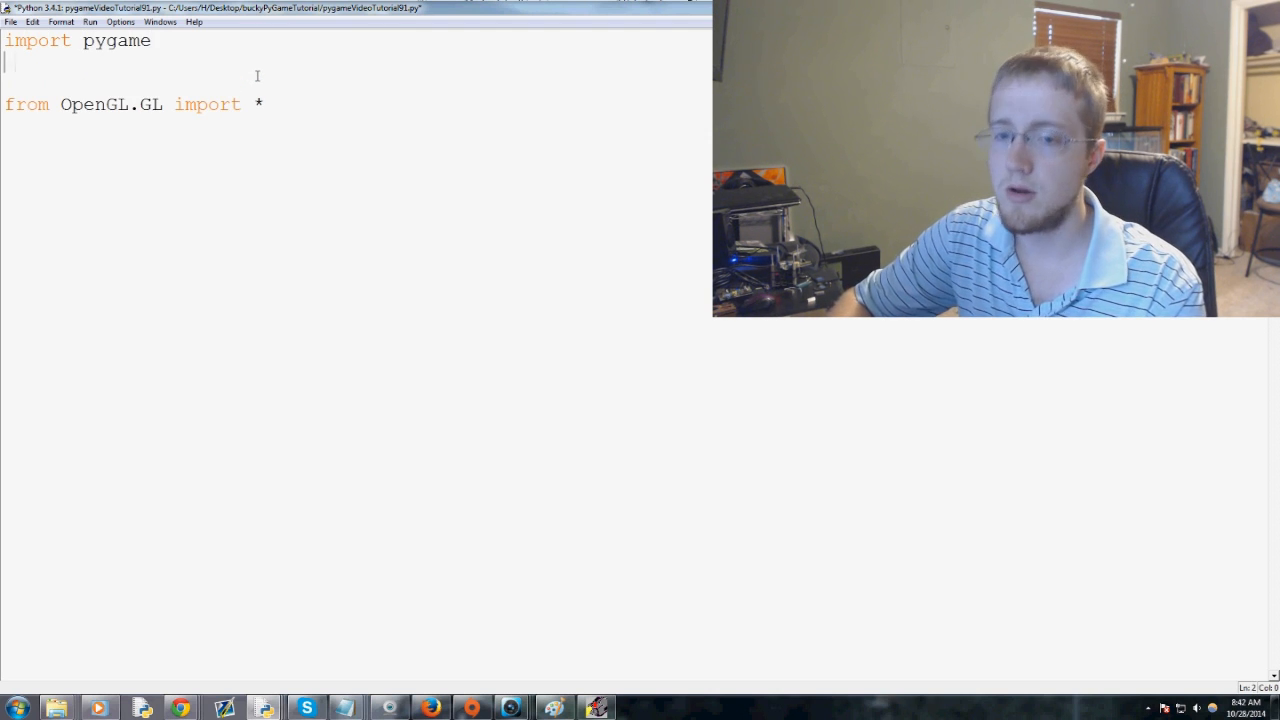
{"action": "type", "text": "from pygame."}
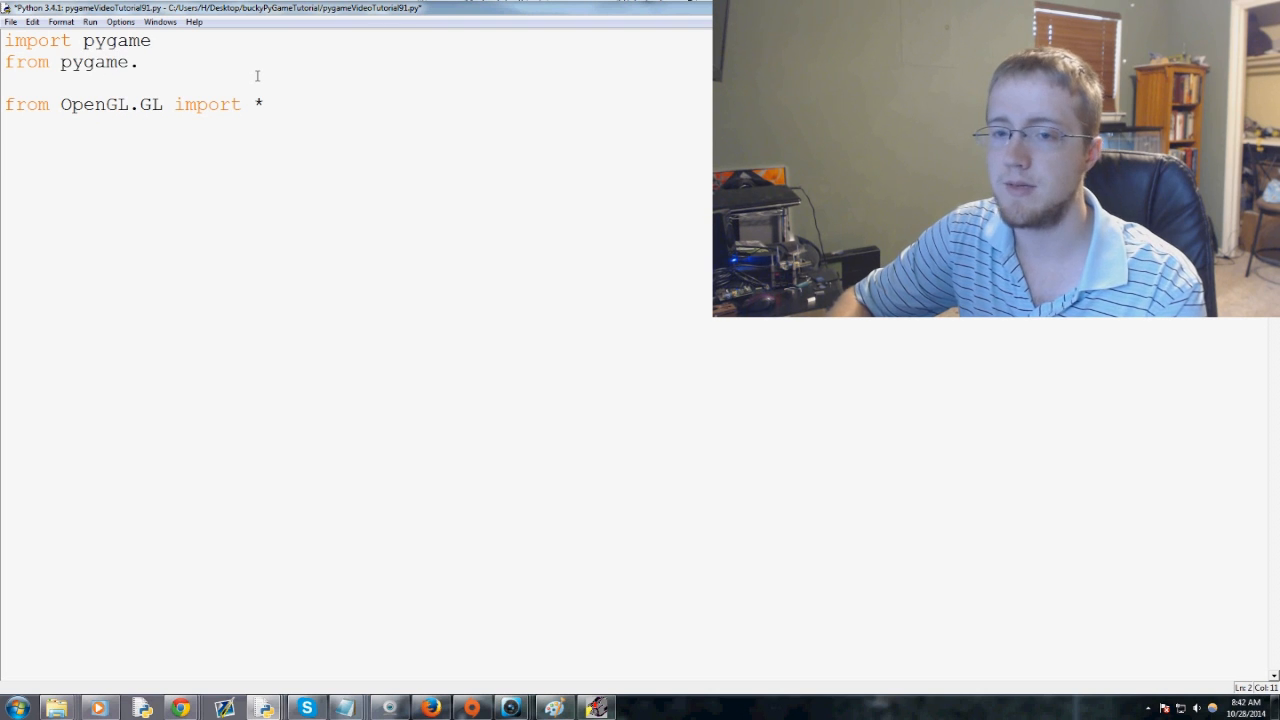
{"action": "type", "text": "locals import"}
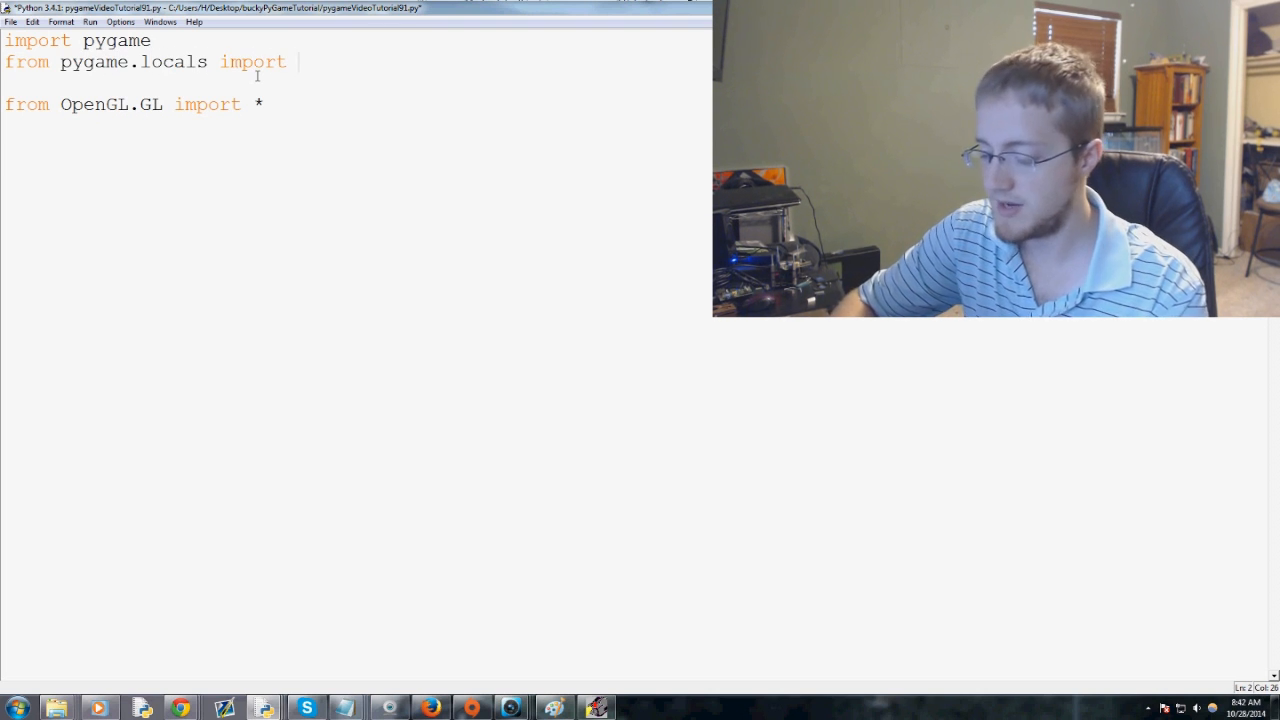
{"action": "type", "text": "*"}
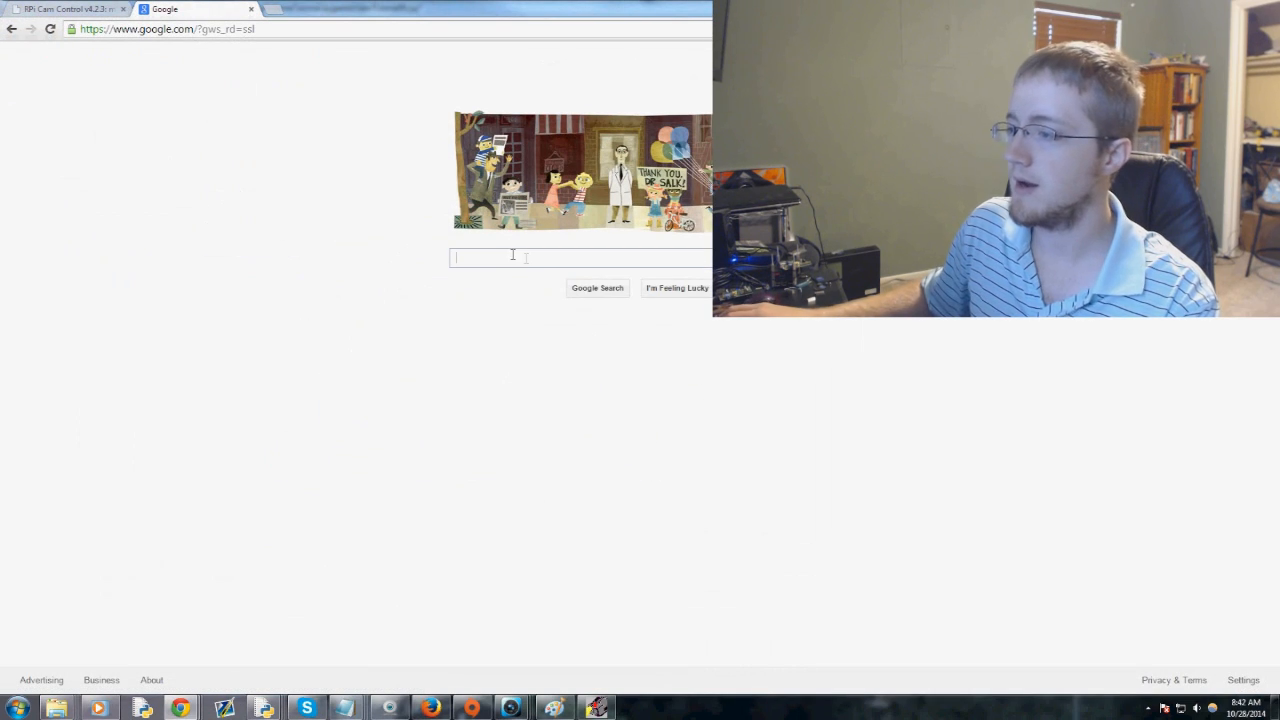
Search Google for 'opengl documentation'.
{"action": "type", "text": "opengl documentation"}
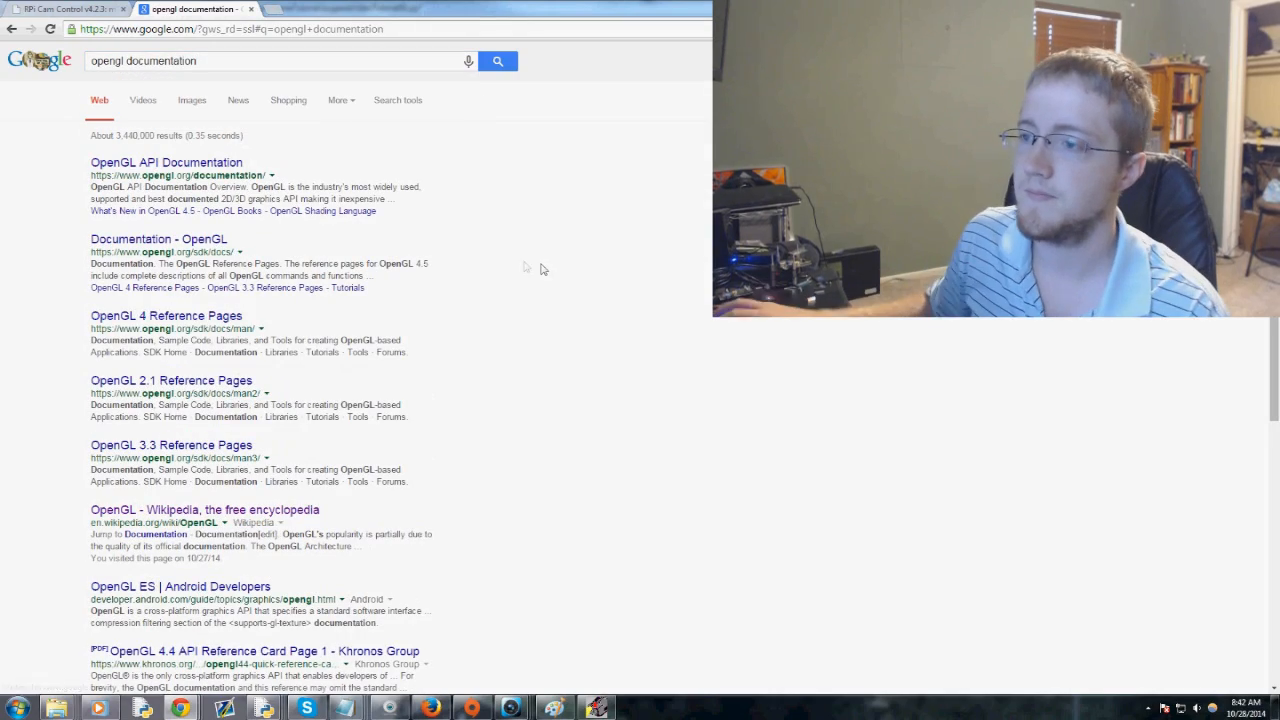
{"action": "left_click", "coordinate": [166, 162]}
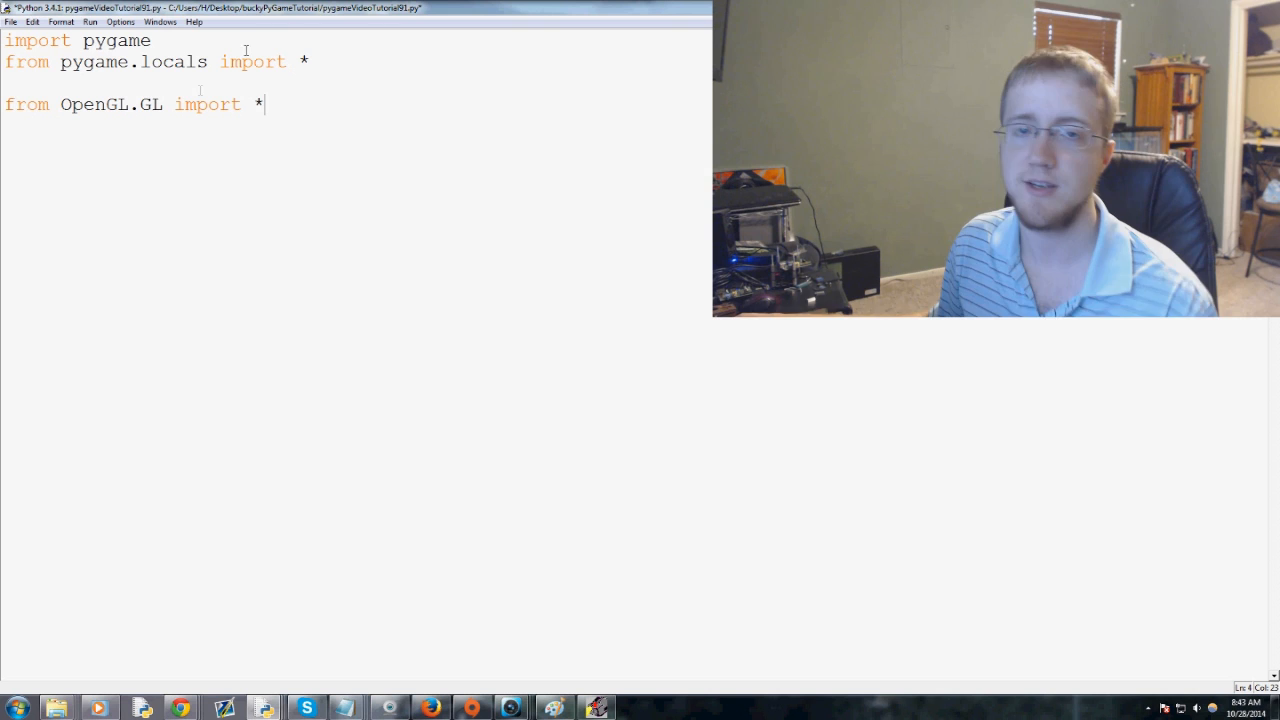
{"action": "mouse_move", "coordinate": [143, 609]}
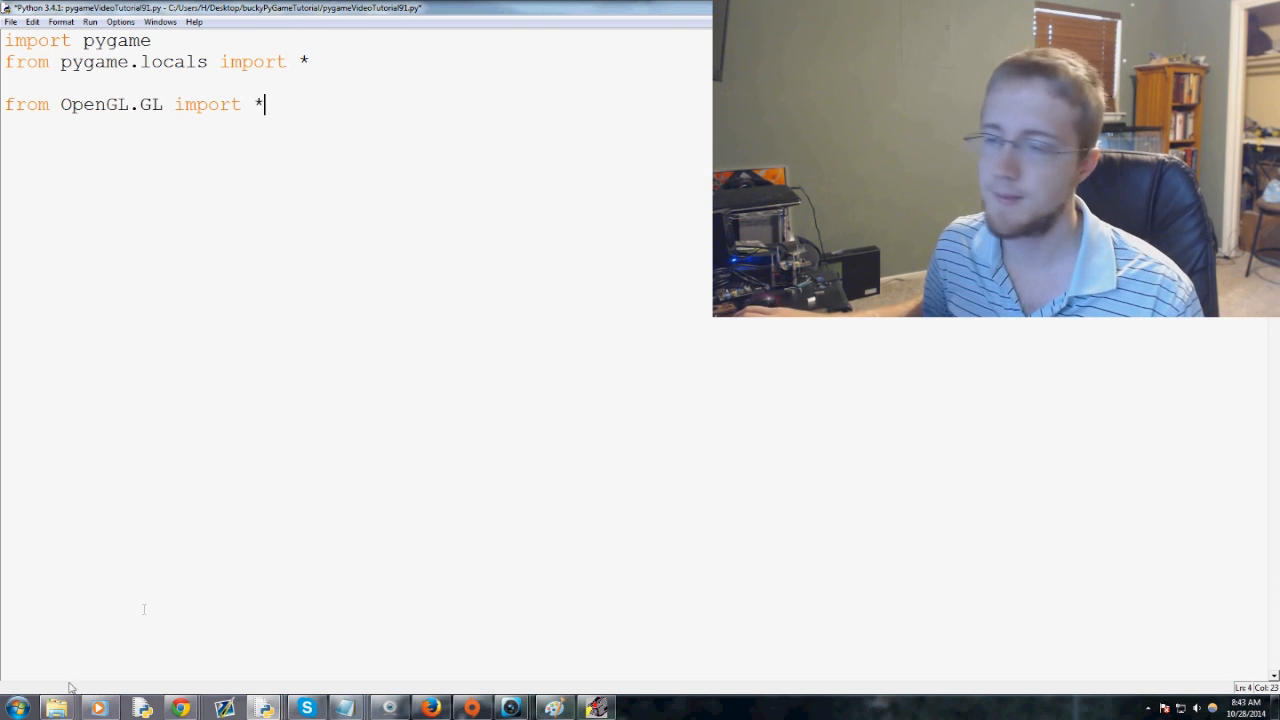
Add 'from OpenGL.GLU import *' on a new line after the OpenGL.GL import.
{"action": "double_click", "coordinate": [112, 104]}
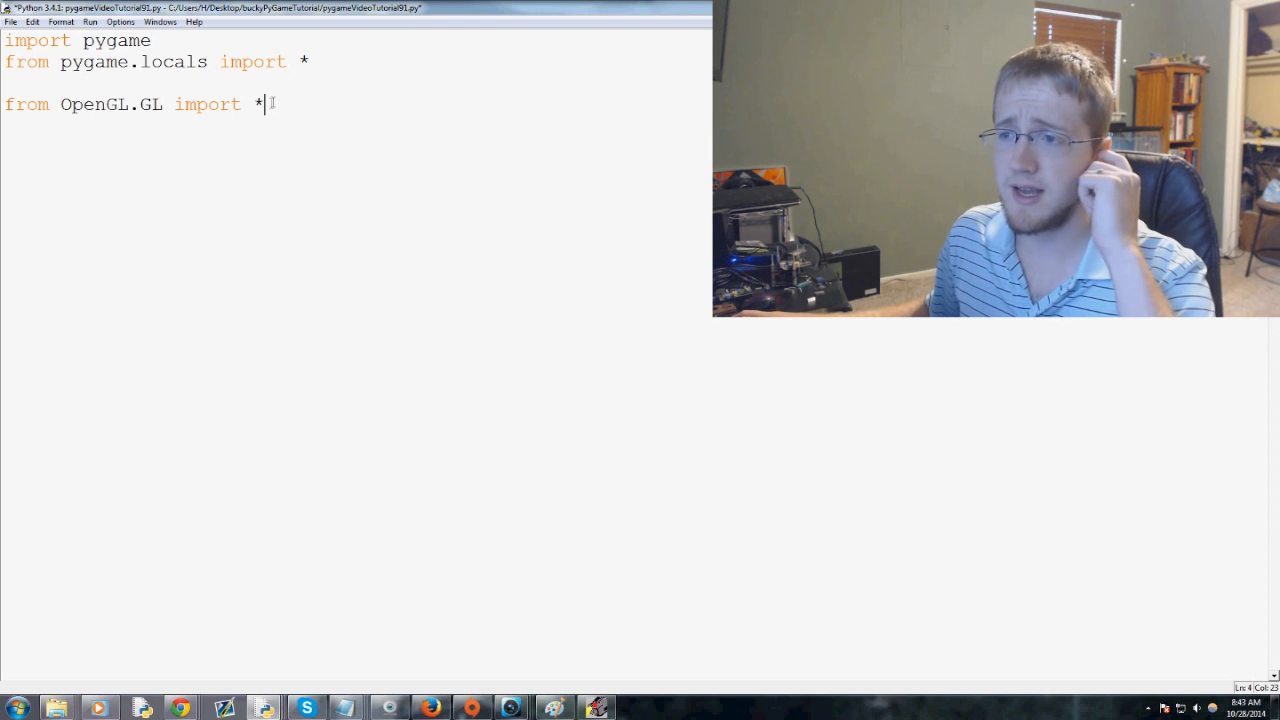
{"action": "type", "text": "I"}
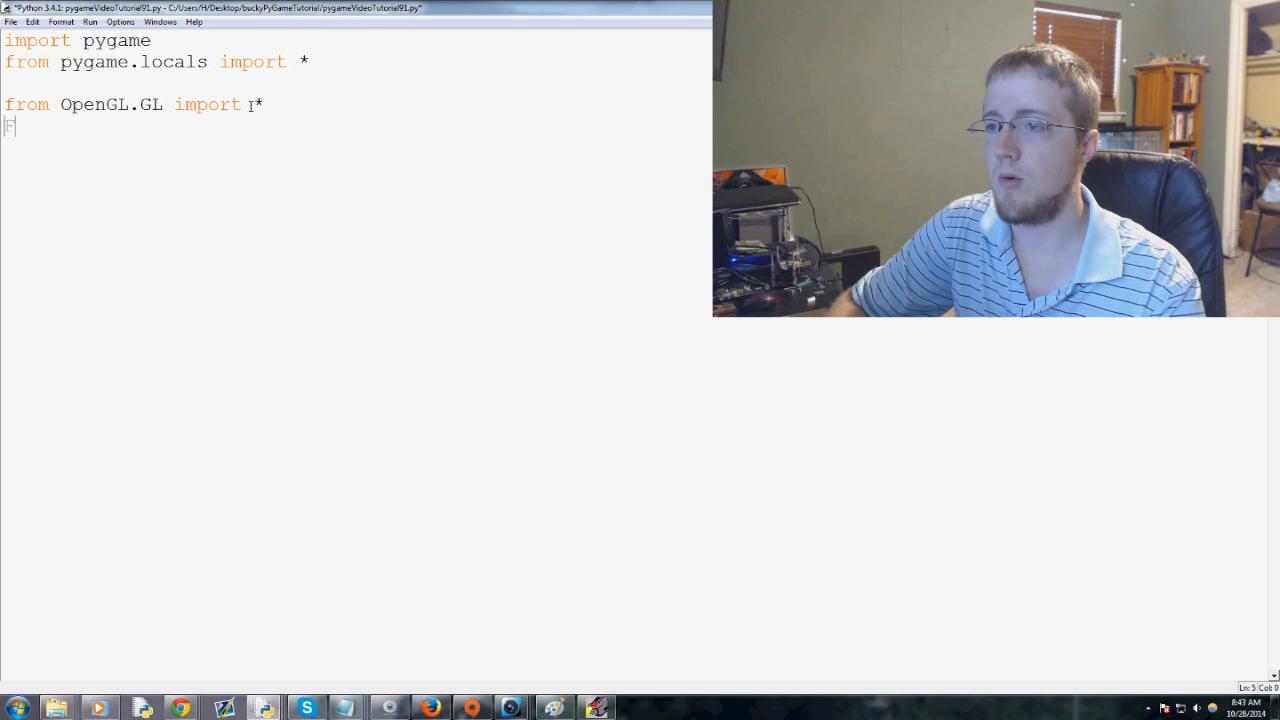
{"action": "type", "text": "from O"}
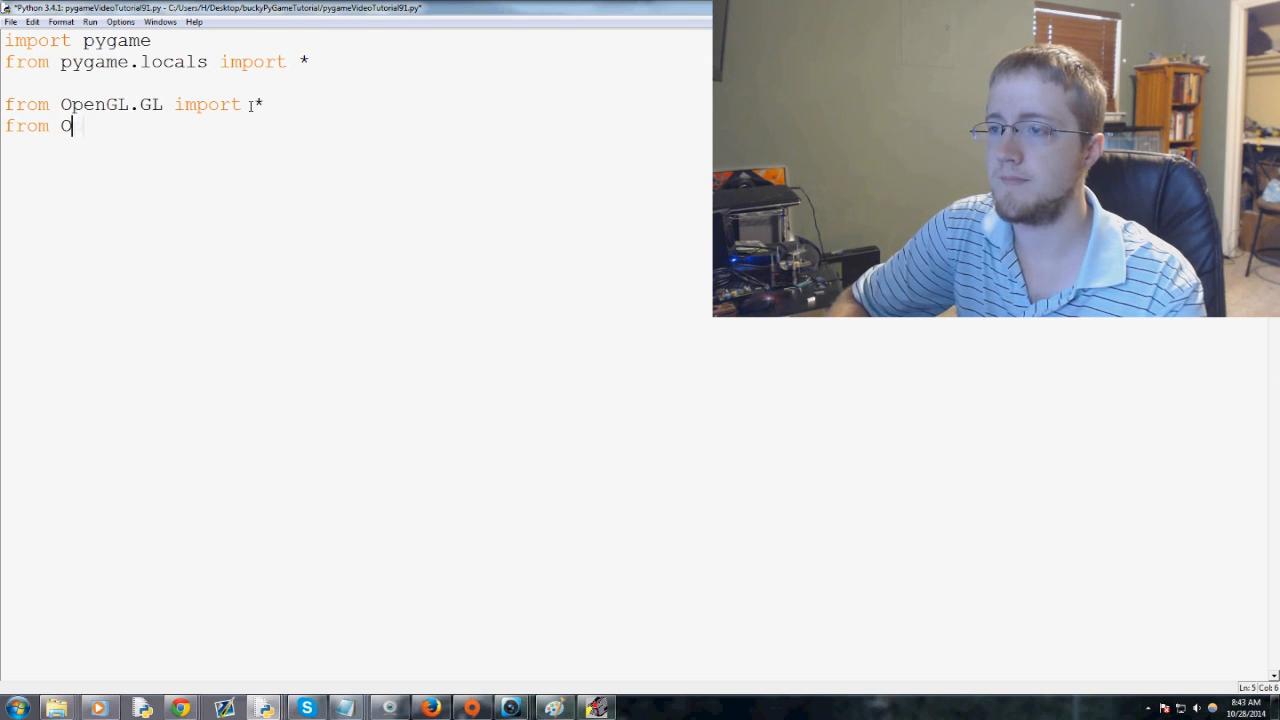
{"action": "type", "text": "penG"}
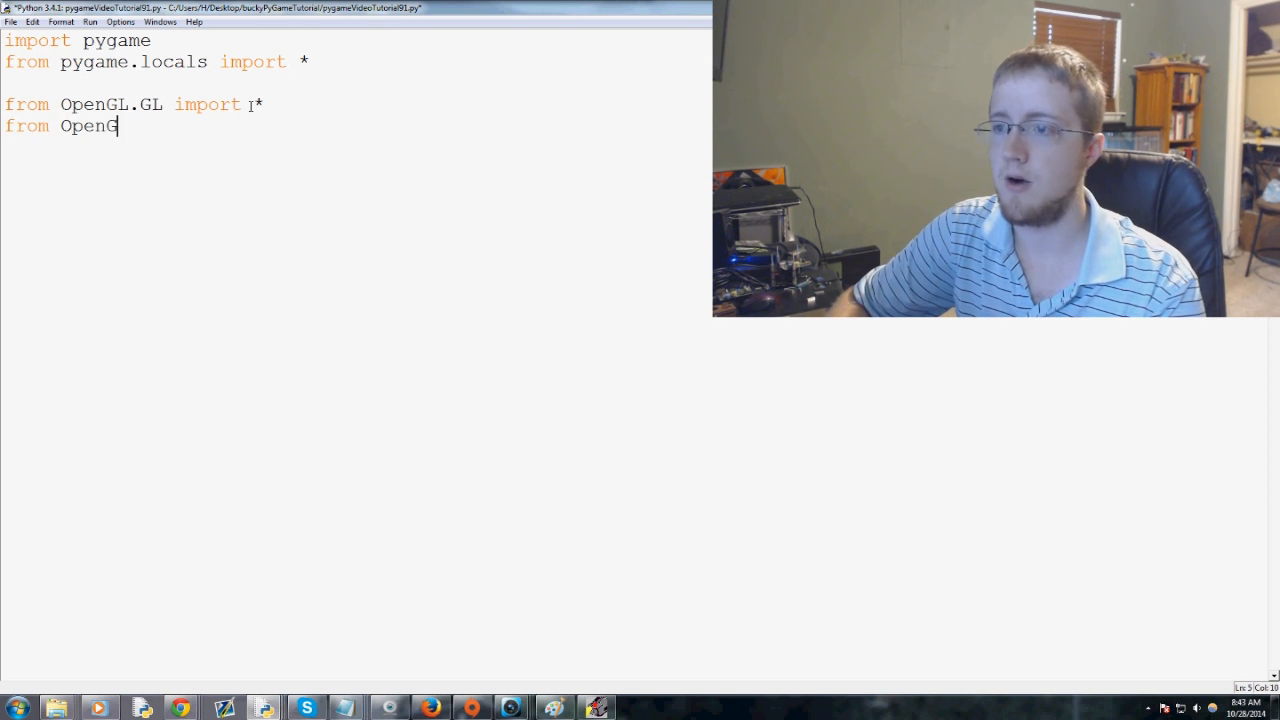
{"action": "type", "text": "L.GLU"}
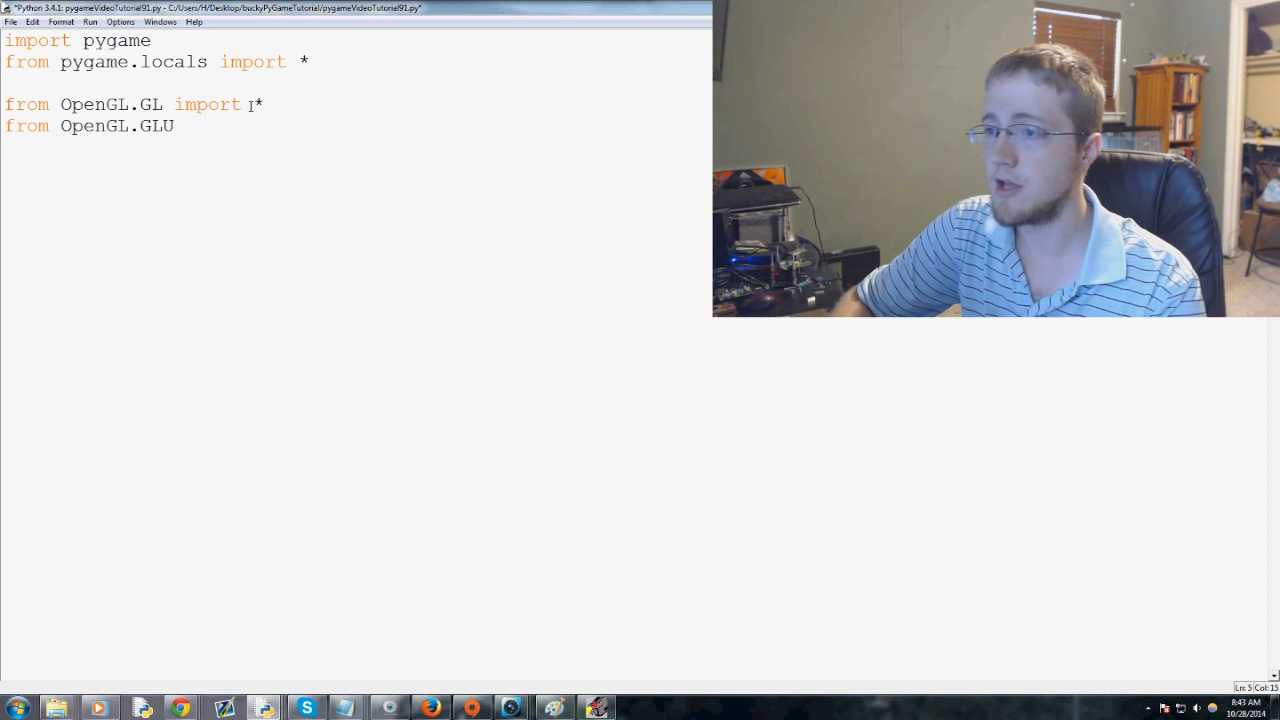
{"action": "type", "text": "import *"}
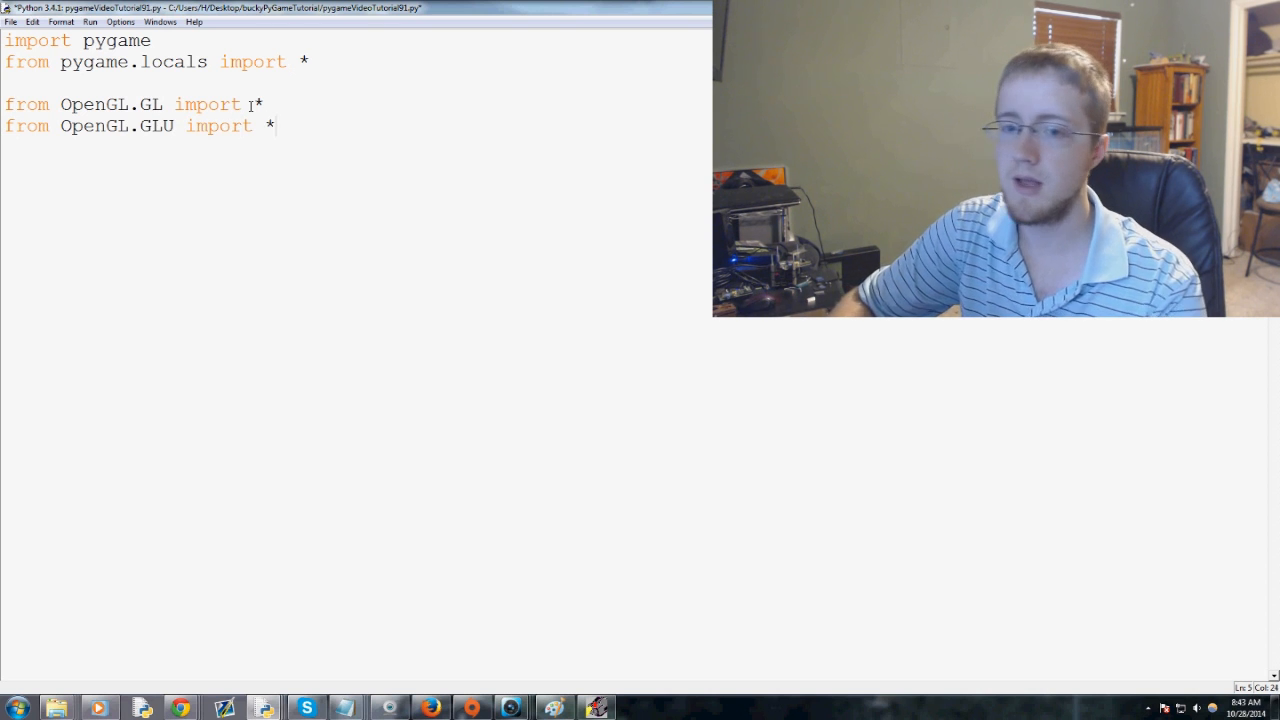